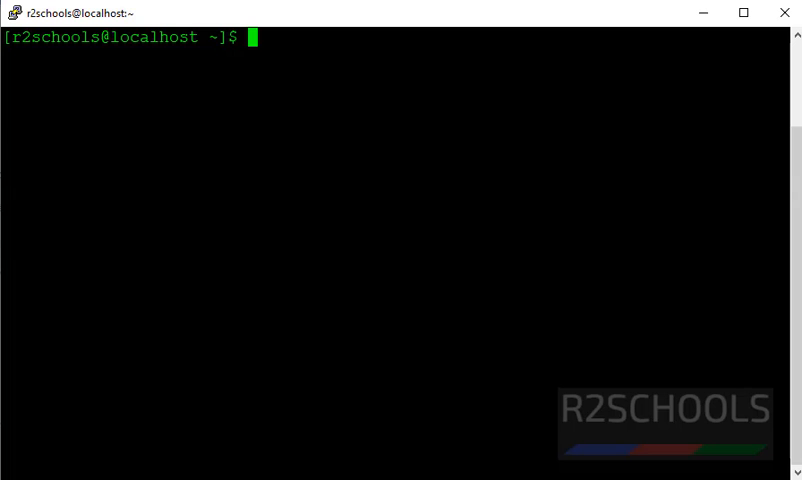
Install yum-utils with sudo yum install -y yum-utils and supply the sudo password
text(more /etc/os-release)
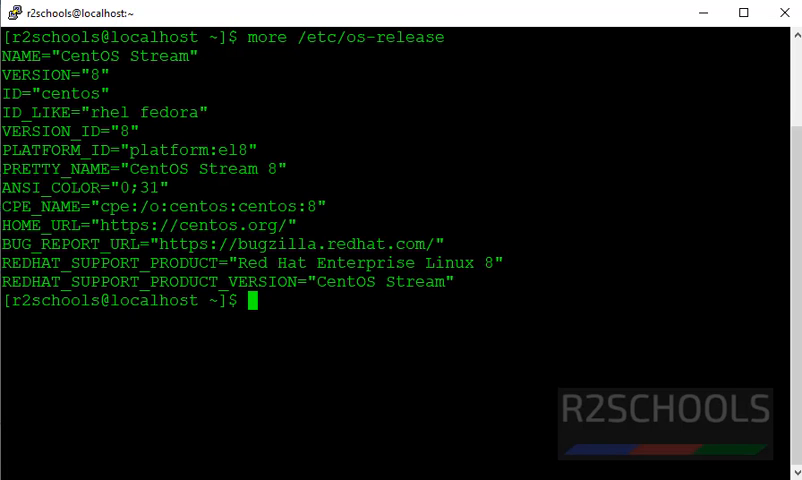
double_click(62, 92)
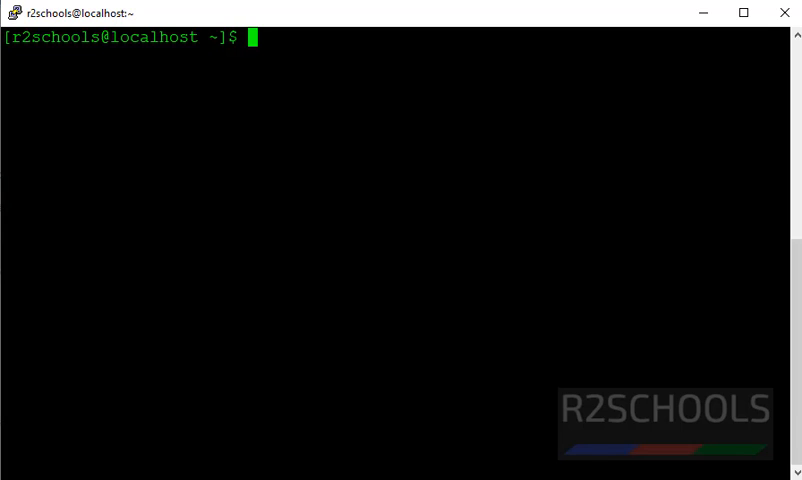
text(sudo)
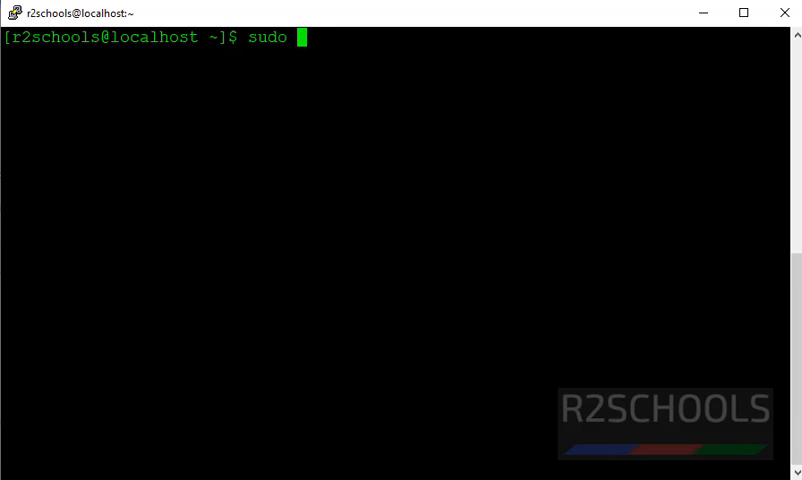
text(yum)
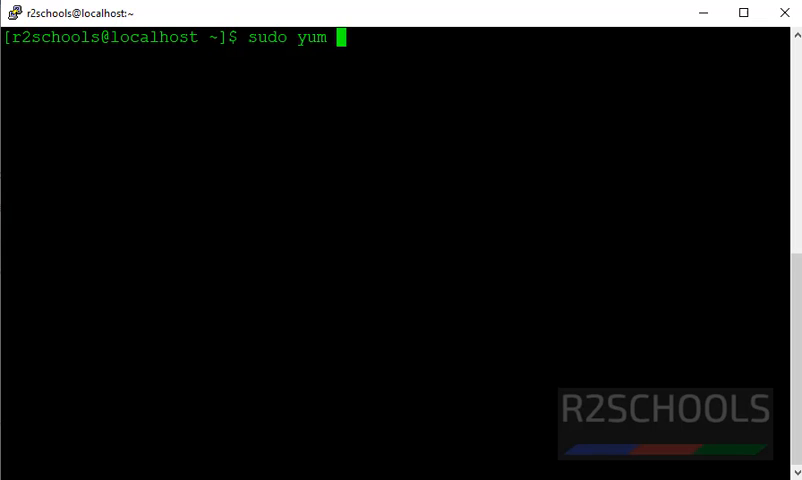
text(install -y)
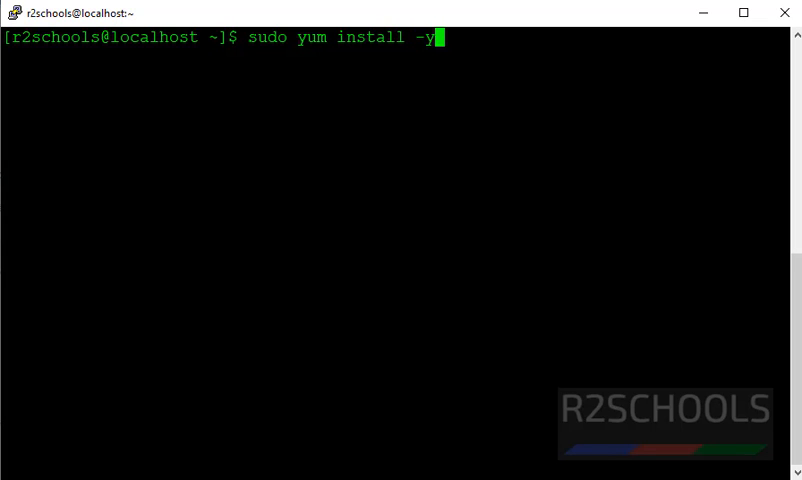
text(yum-utils)
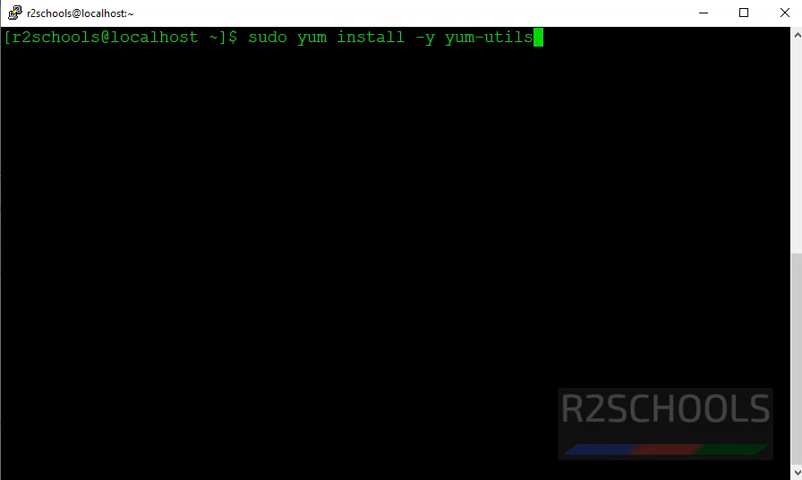
key(Return)
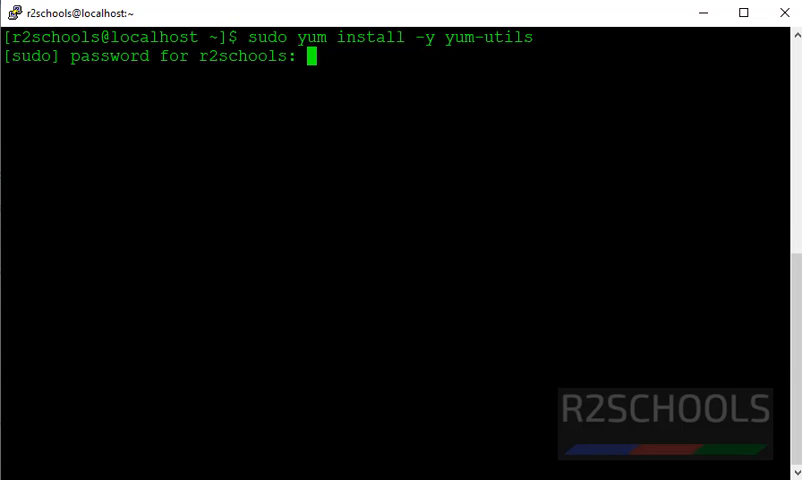
key(Return)
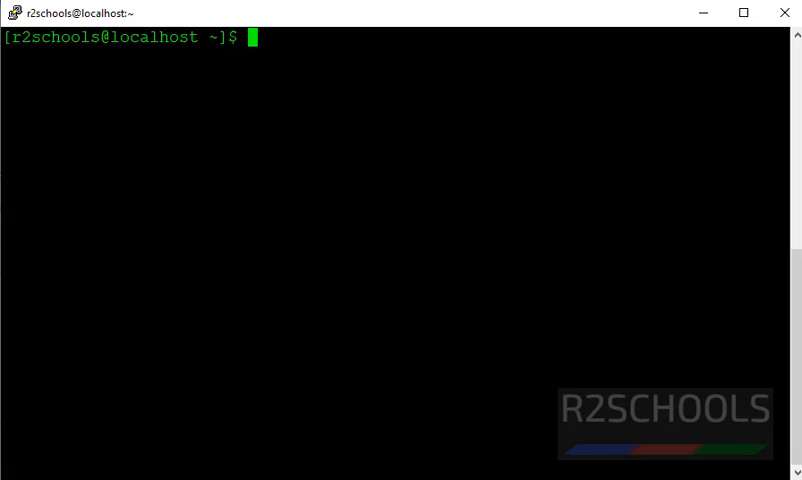
Add the Docker CE repository from download.docker.com with sudo yum-config-manager --add-repo
text(sudo yum-config-manager \)
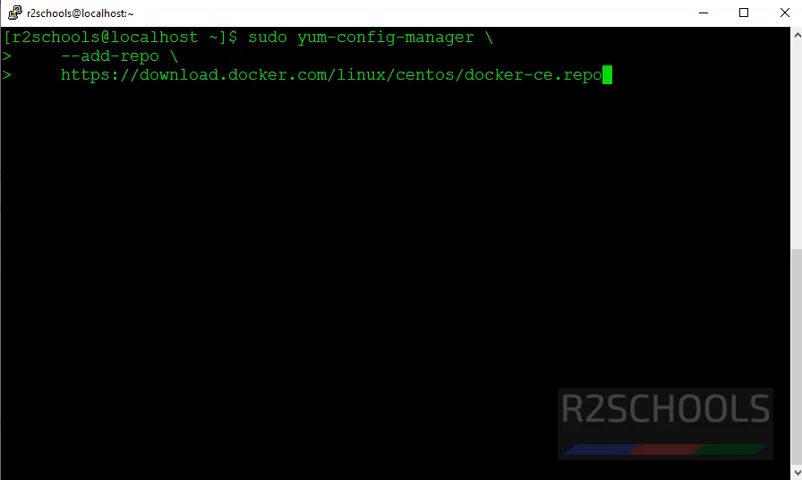
key(Return)
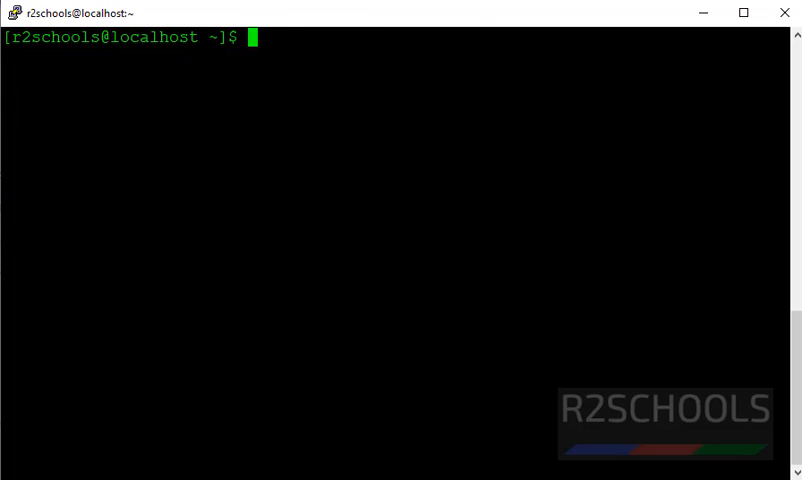
Run sudo dnf install docker-ce docker-ce-cli containerd.io, resolving 5 packages for confirmation
text(sudo yum inst)
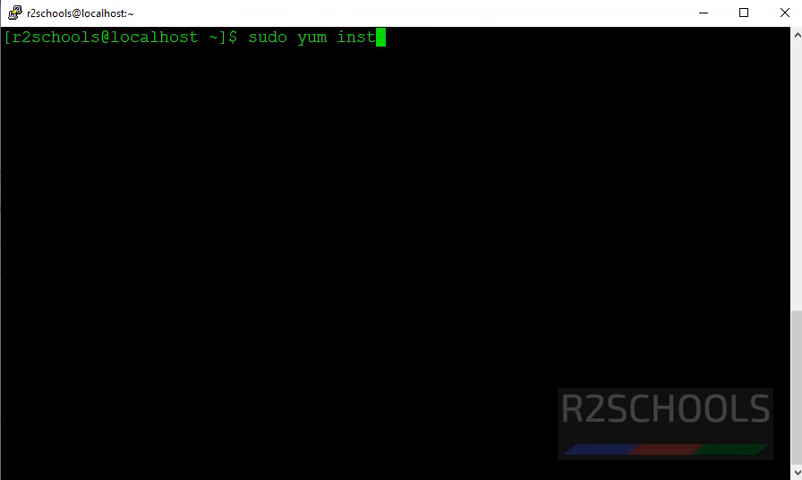
text(al)
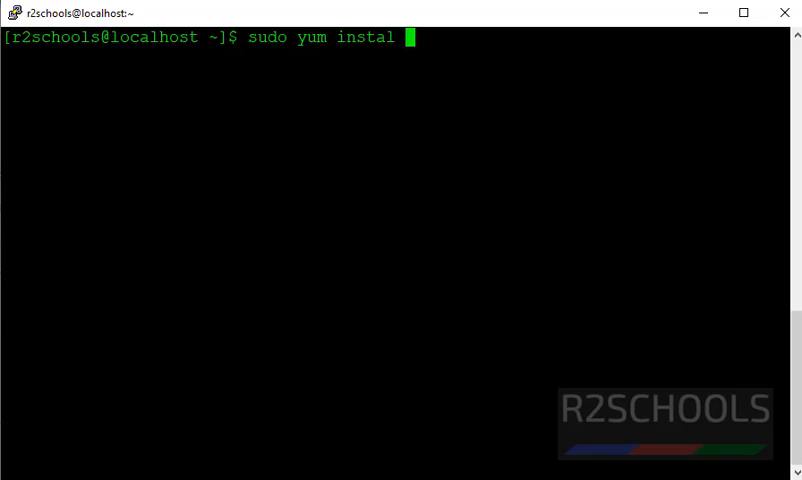
text(l do)
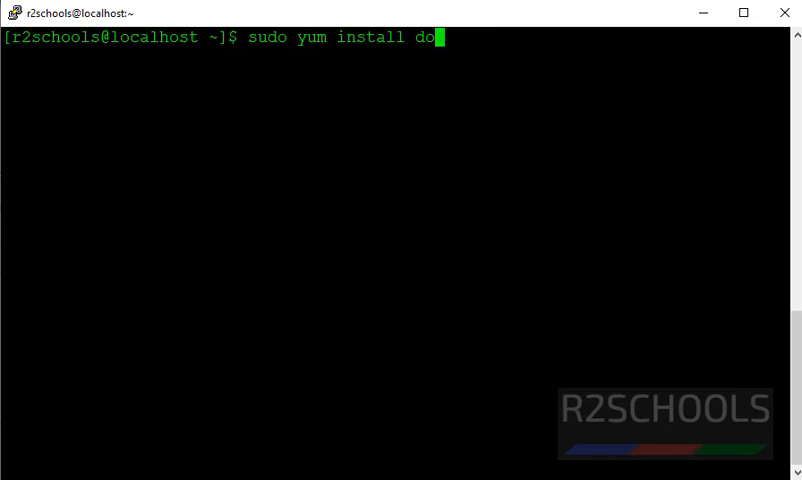
text(cker-)
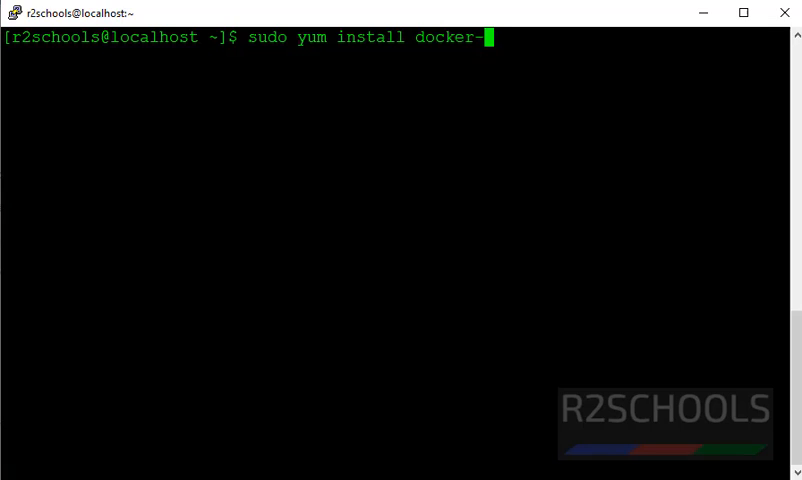
text(ce)
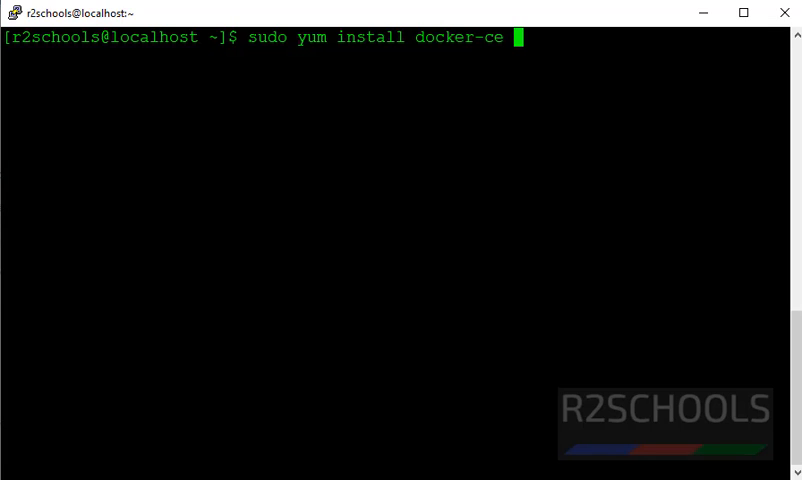
text(docker)
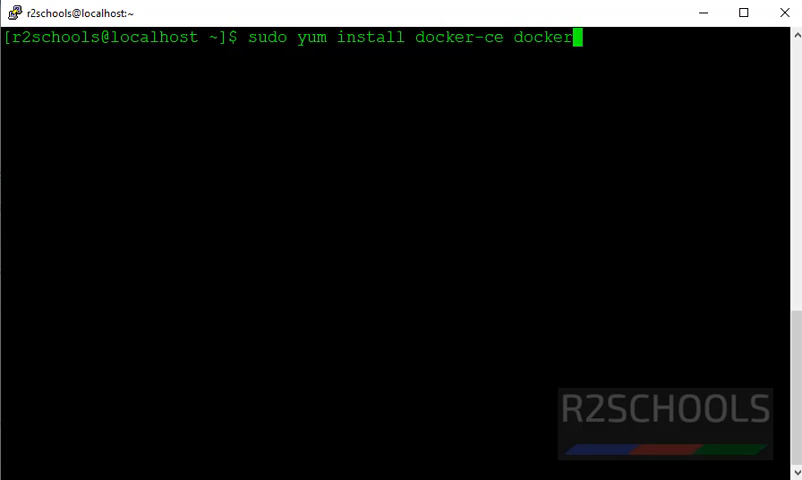
text(-ce)
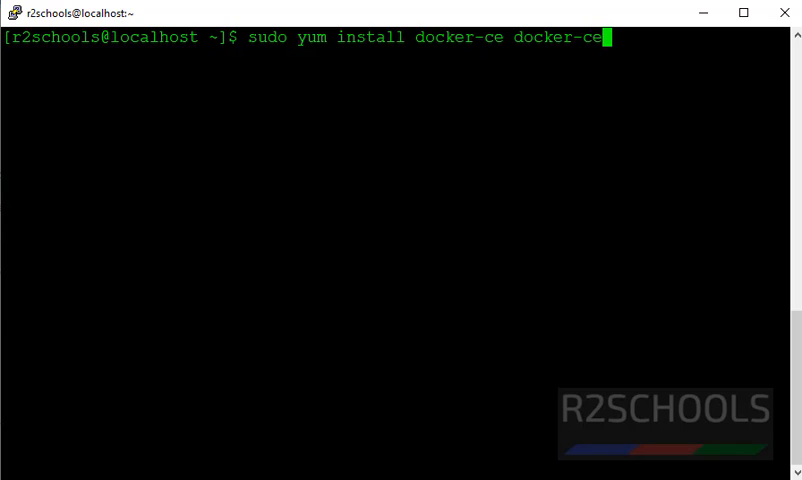
text(-cli)
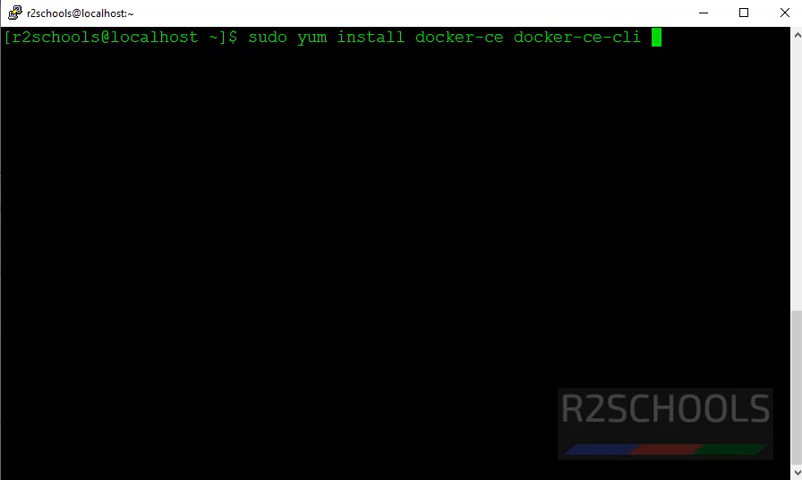
text(conti)
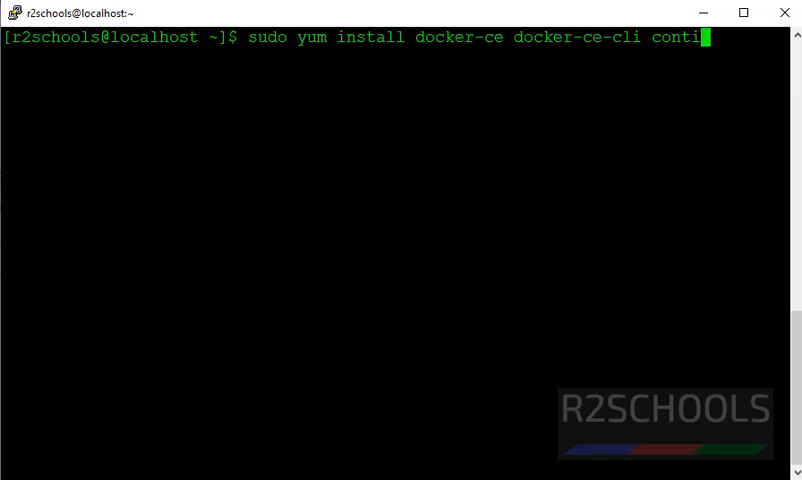
text(aier)
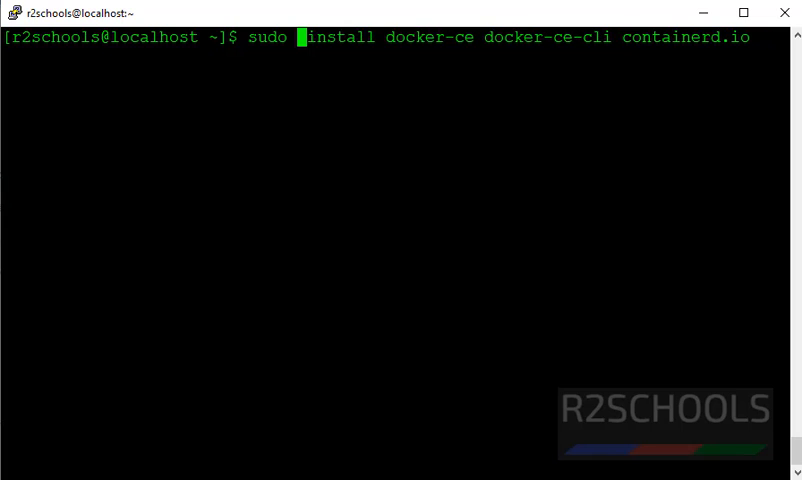
text(dnf)
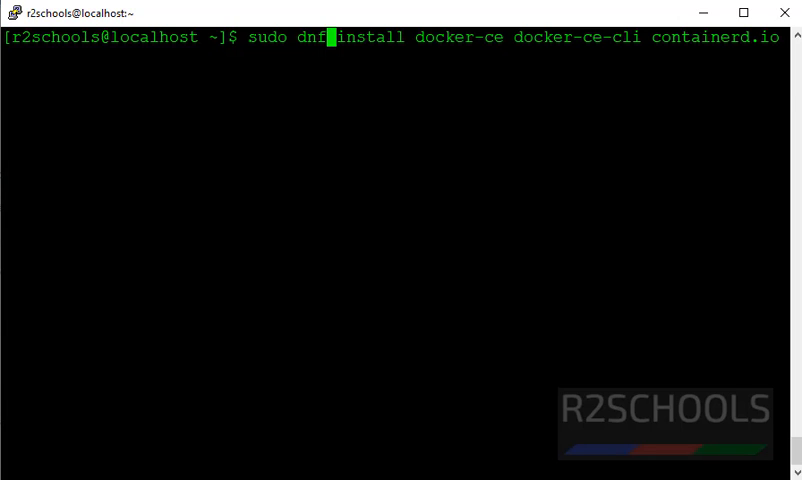
key(Return)
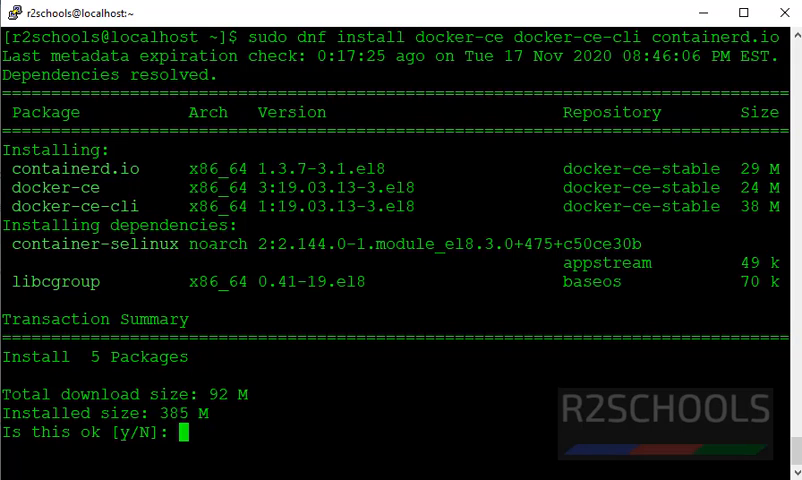
Confirm with y, accept the Docker GPG key and let dnf finish installing all packages to Complete
text(y/N]: y)
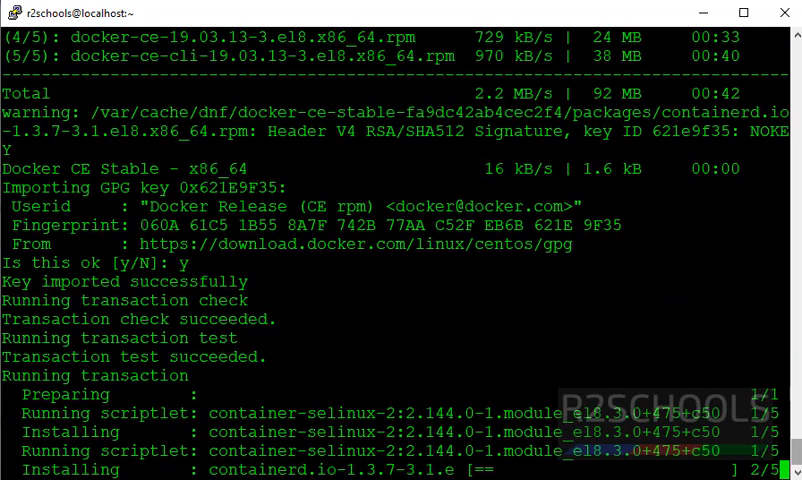
scroll(down, 3)
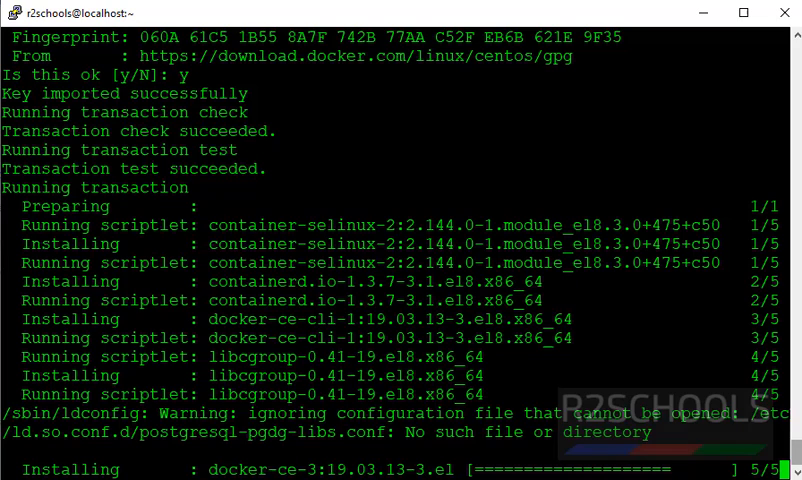
scroll(down, 3)
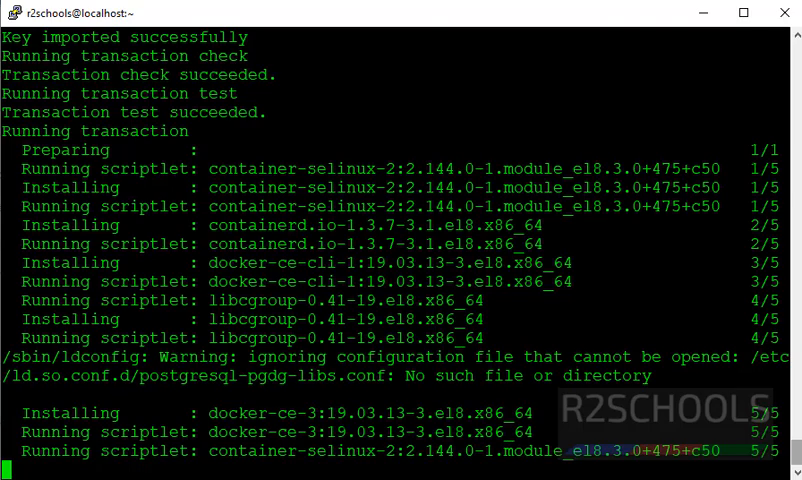
scroll(down, 3)
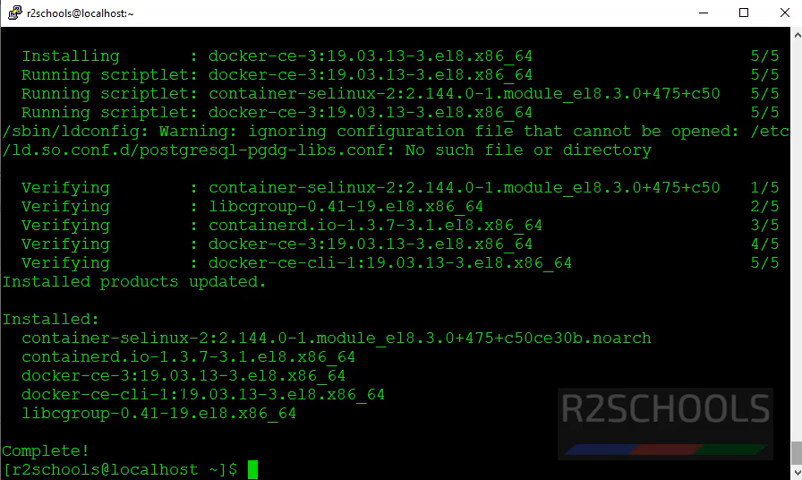
double_click(160, 376)
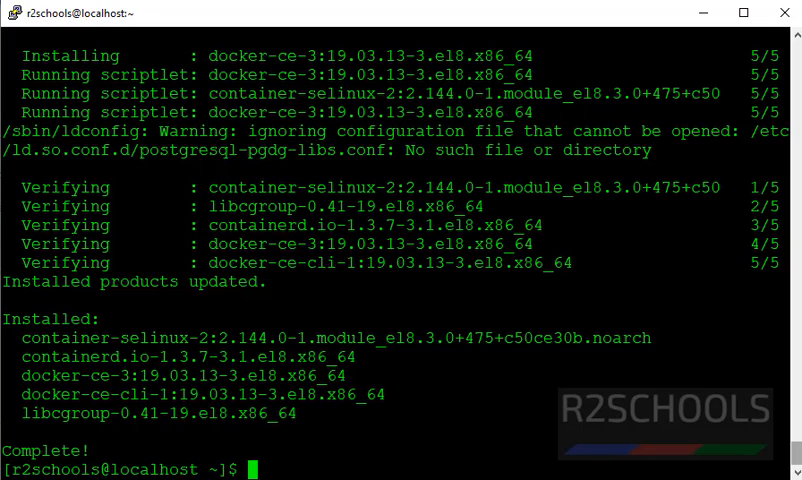
text(clear)
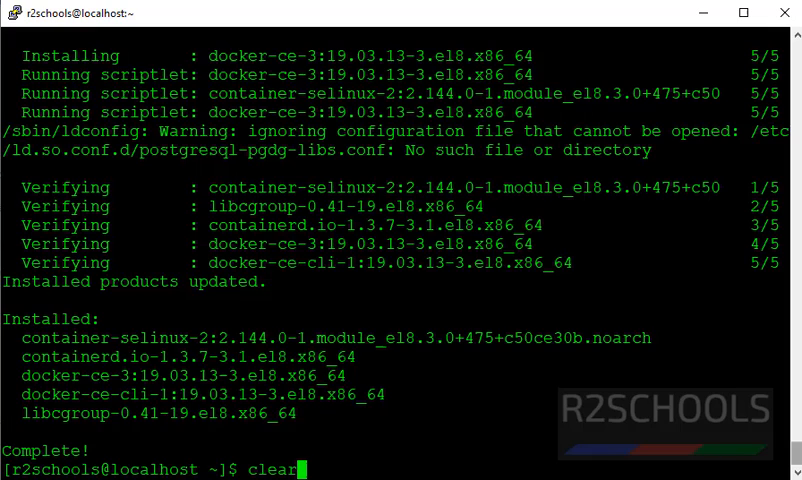
Clear the screen and run docker -v, reporting Docker version 19.03.13, build 4484c46d9d
key(Return)
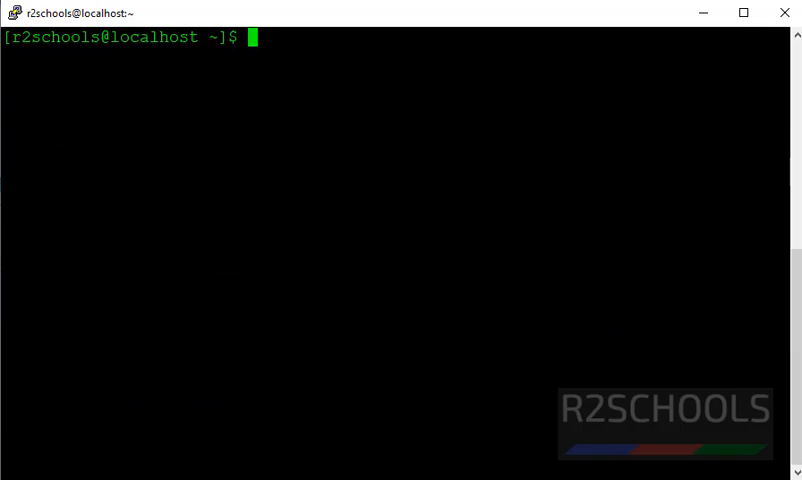
text(docker -)
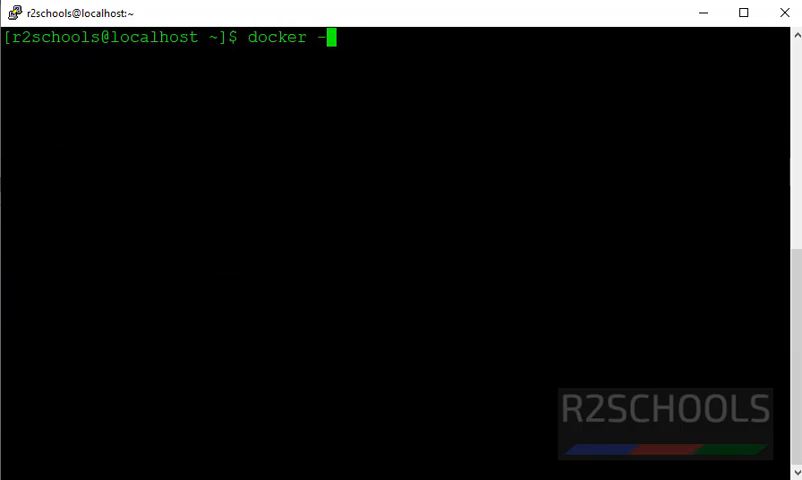
text(v)
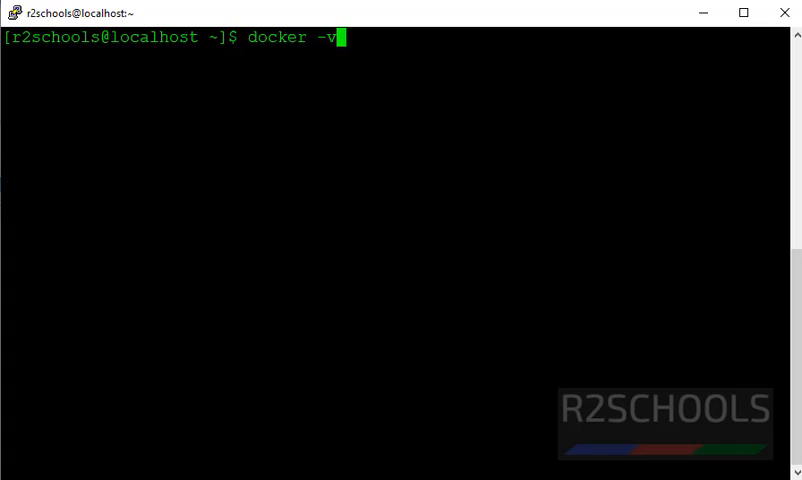
key(Return)
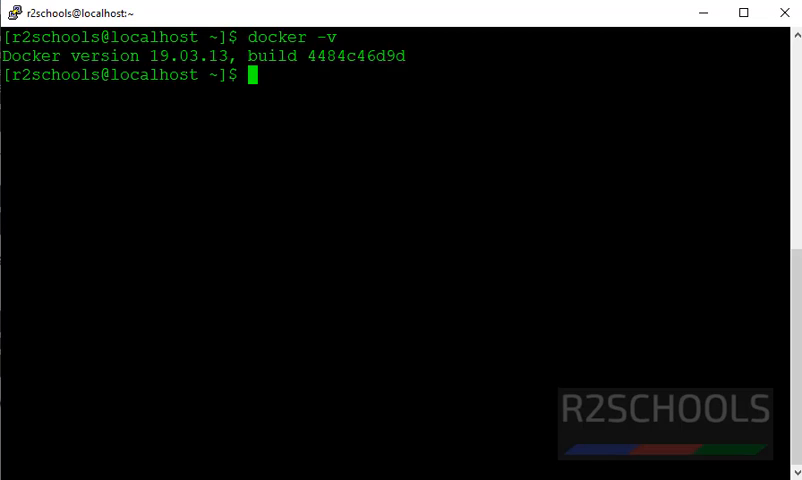
Check systemctl status docker, showing the service disabled and inactive, then leave the pager
text(d)
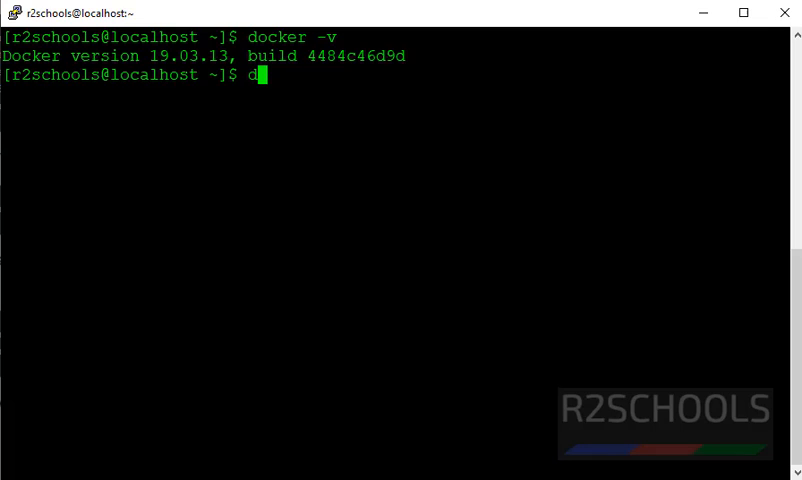
text(systemctl)
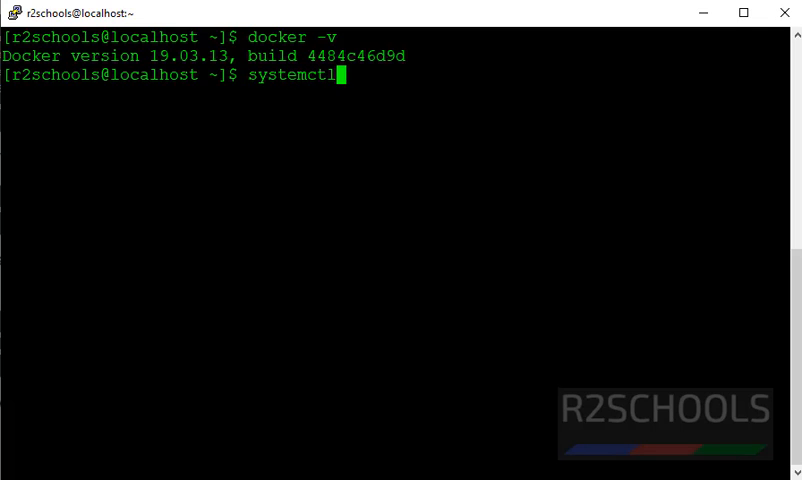
text(status docker)
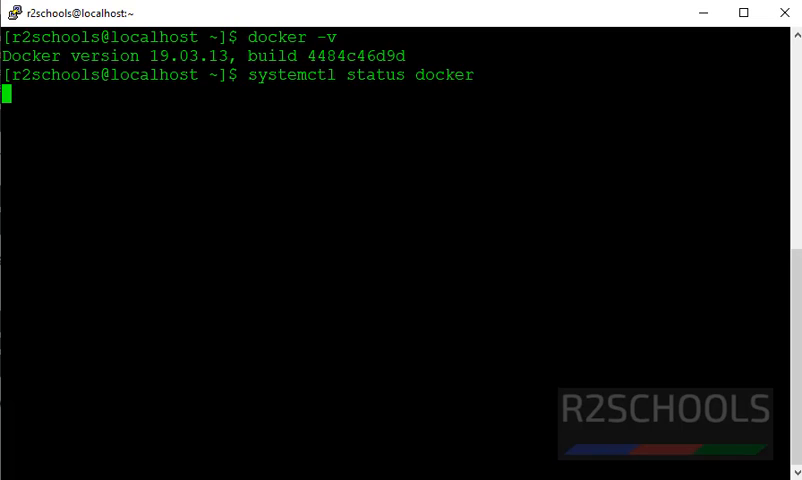
key(Return)
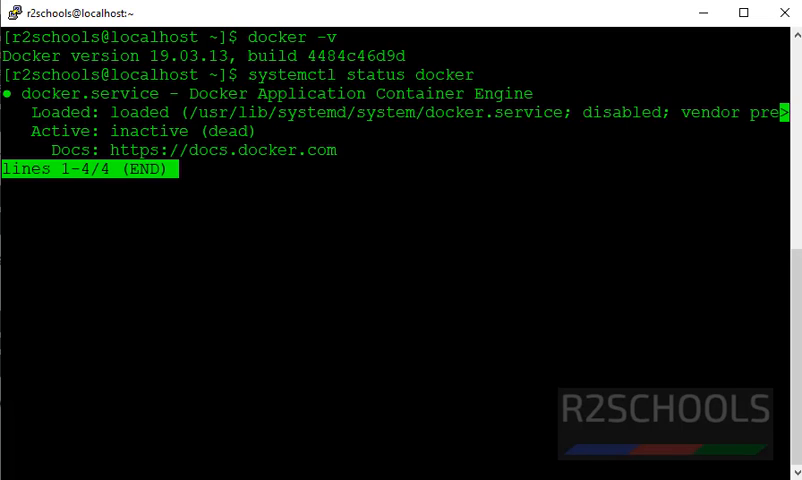
key(q)
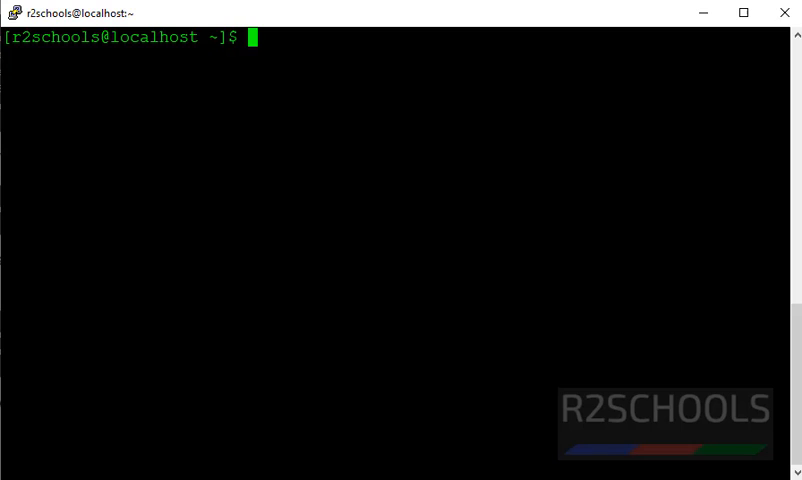
Start the Docker service with sudo systemctl start docker and the sudo password
text(sudo)
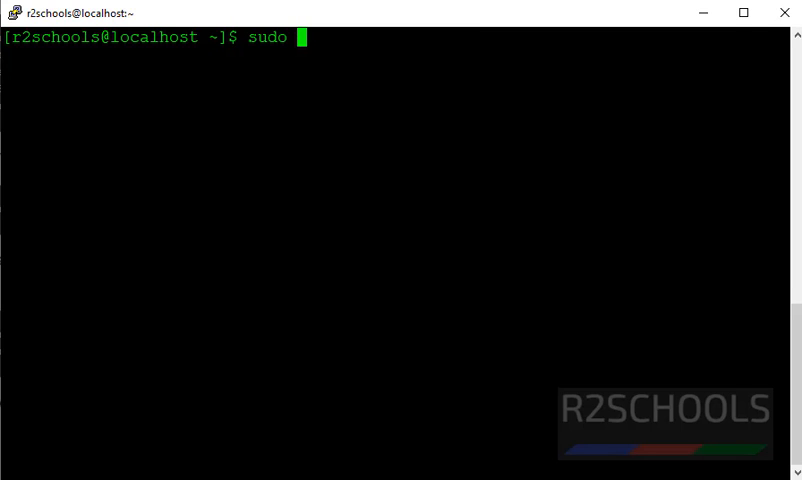
text(systemc)
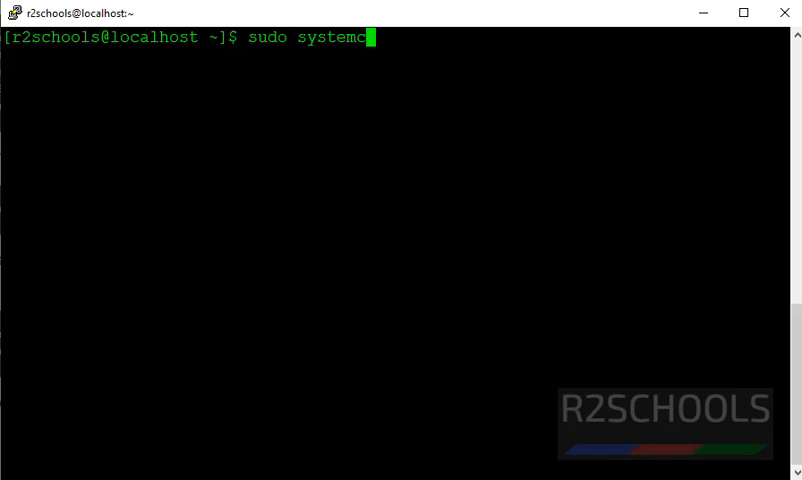
text(tl start docker)
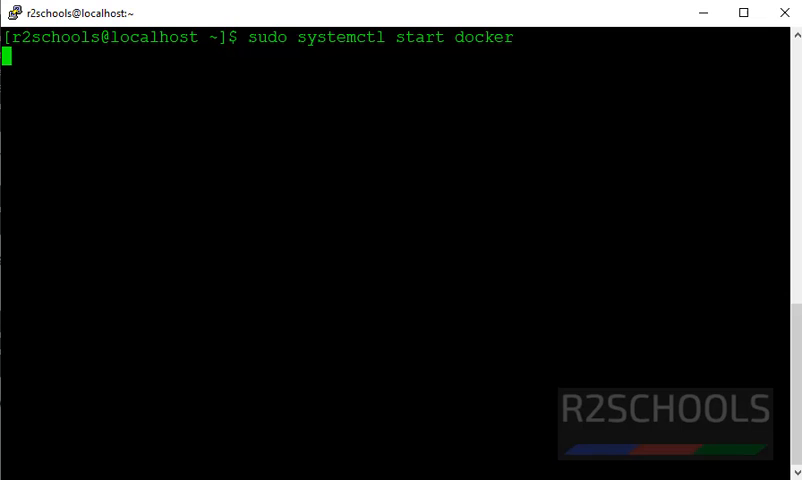
key(Return)
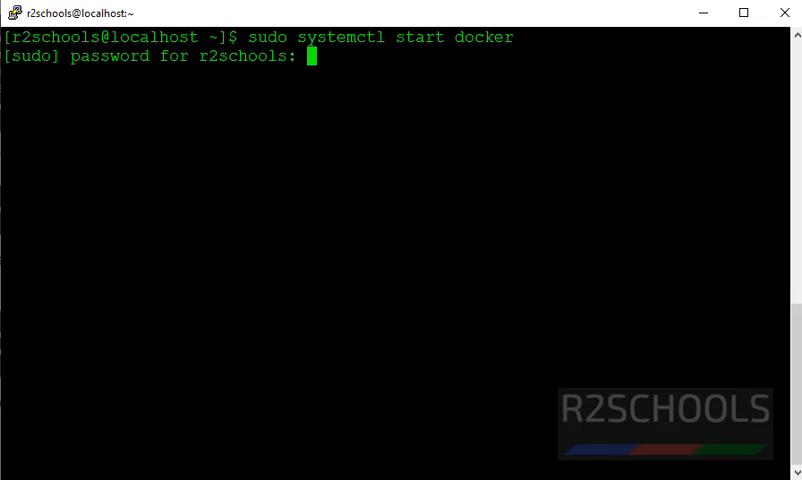
key(Return)
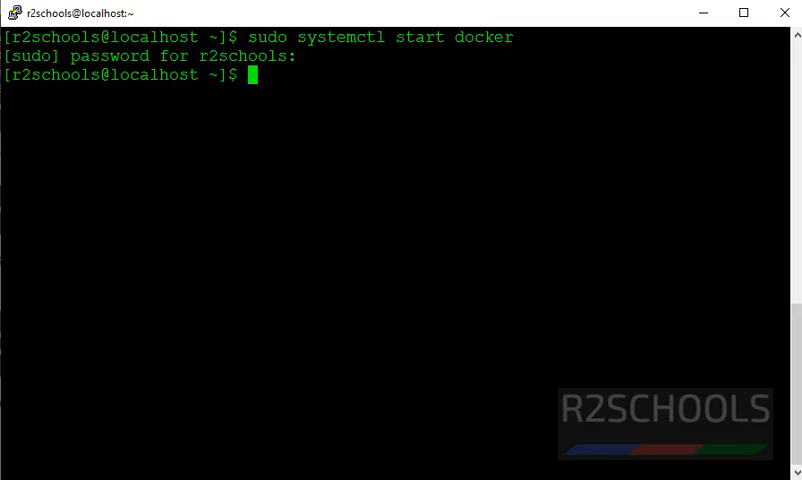
Query the service again with sudo systemctl status docker
text(sudo)
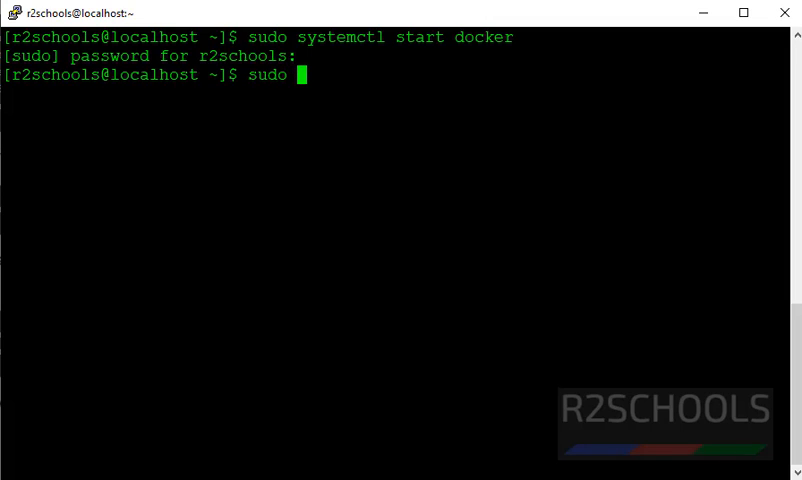
text(systemctl)
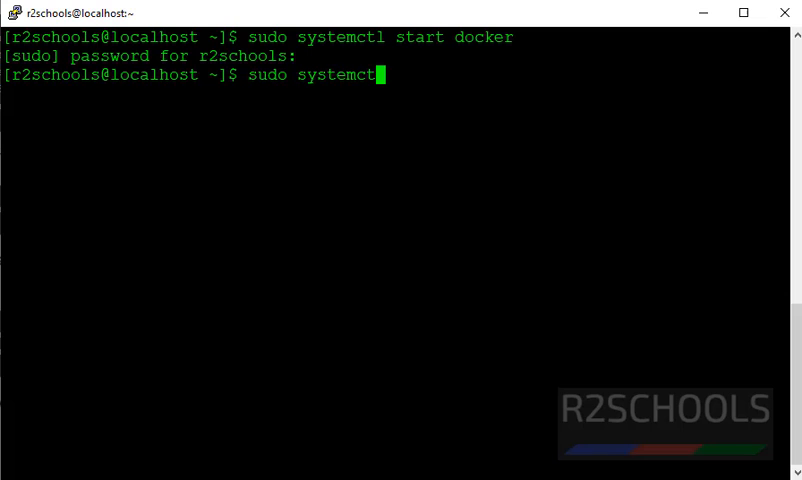
text(status)
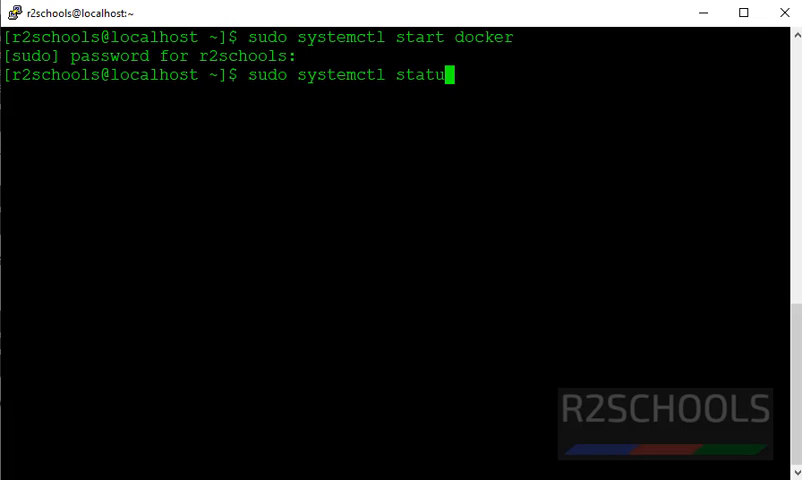
key(Return)
text(sudo)
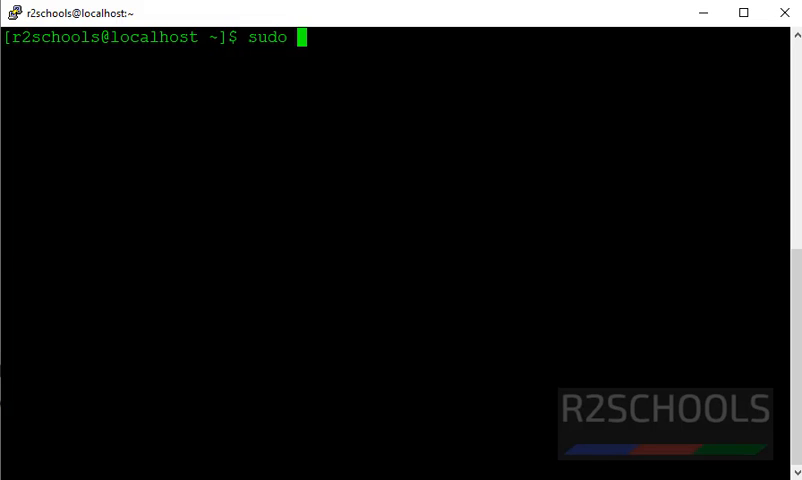
Enable Docker at boot with sudo systemctl enable docker
text(syste)
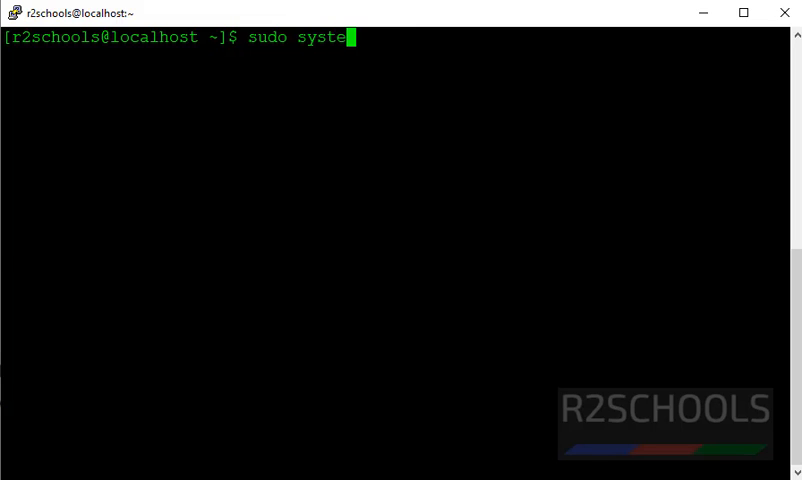
text(mctl enable d)
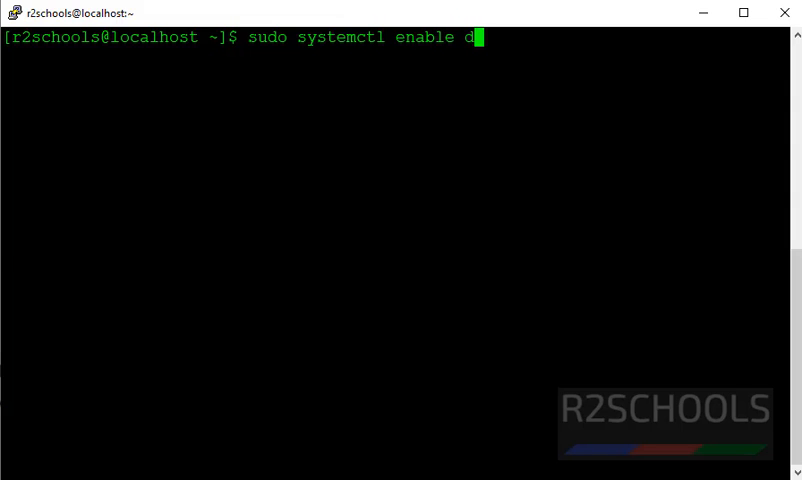
key(Return)
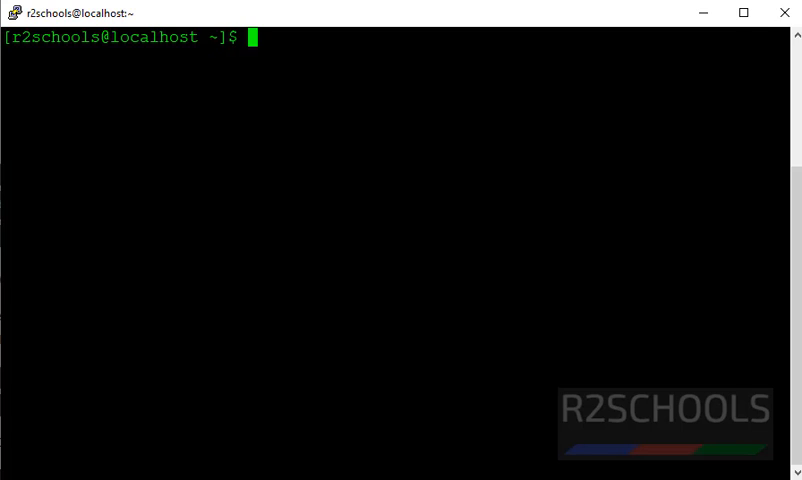
Run sudo docker run hello-world and read the "Hello from Docker!" output
text(sudo)
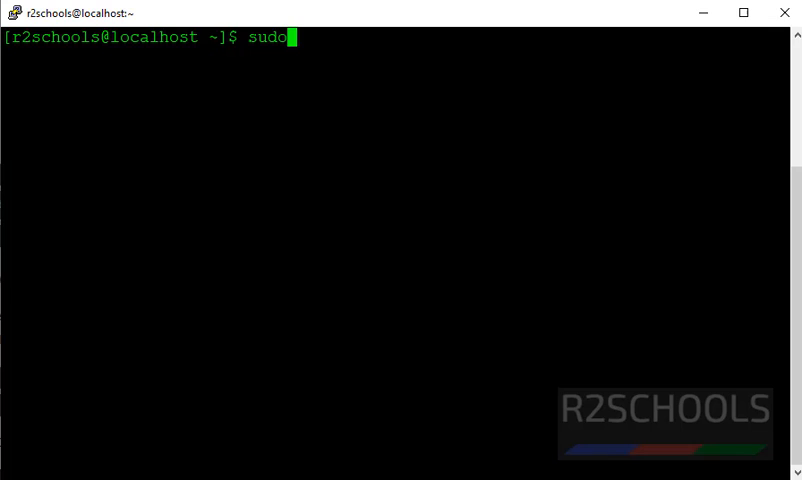
text(docker)
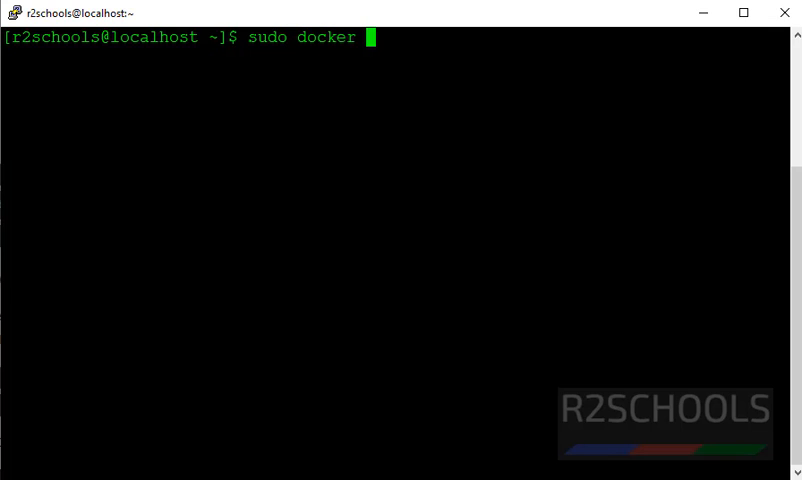
text(run)
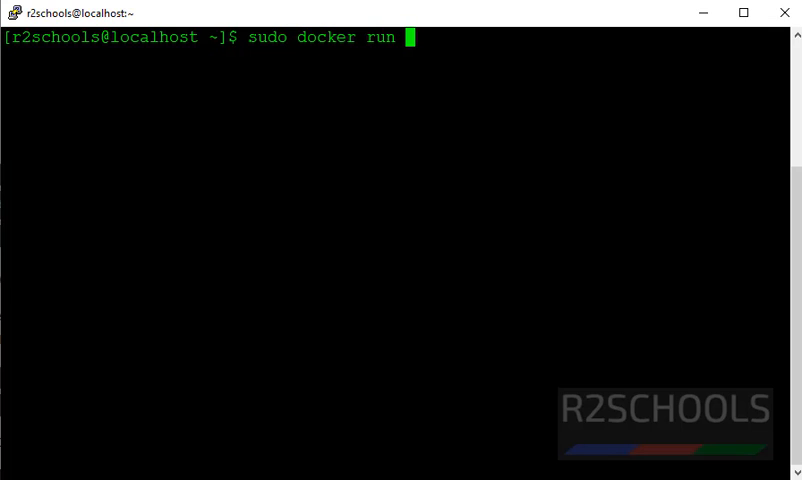
text(hello-wor)
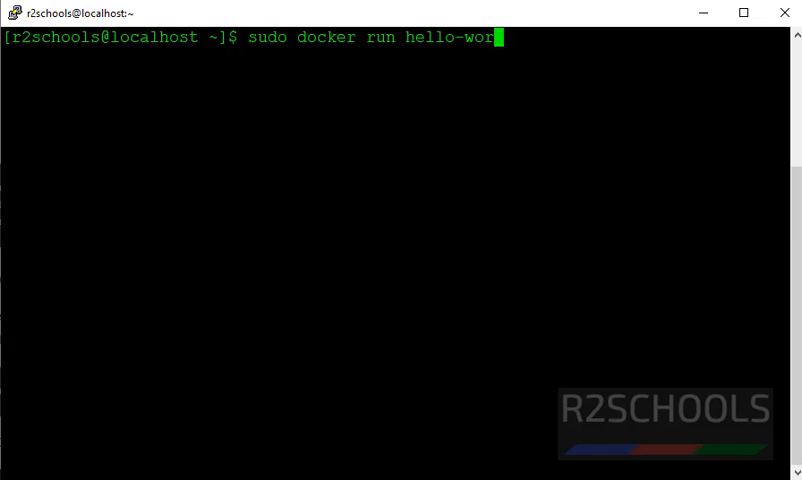
key(Return)
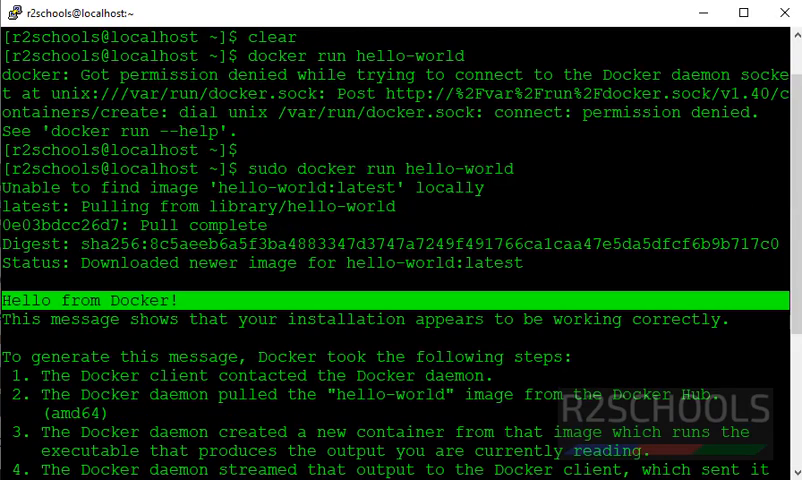
scroll(down, 3)
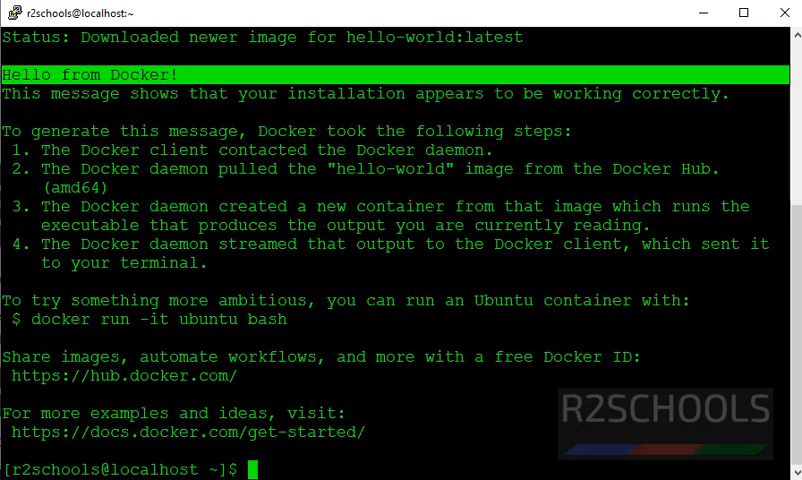